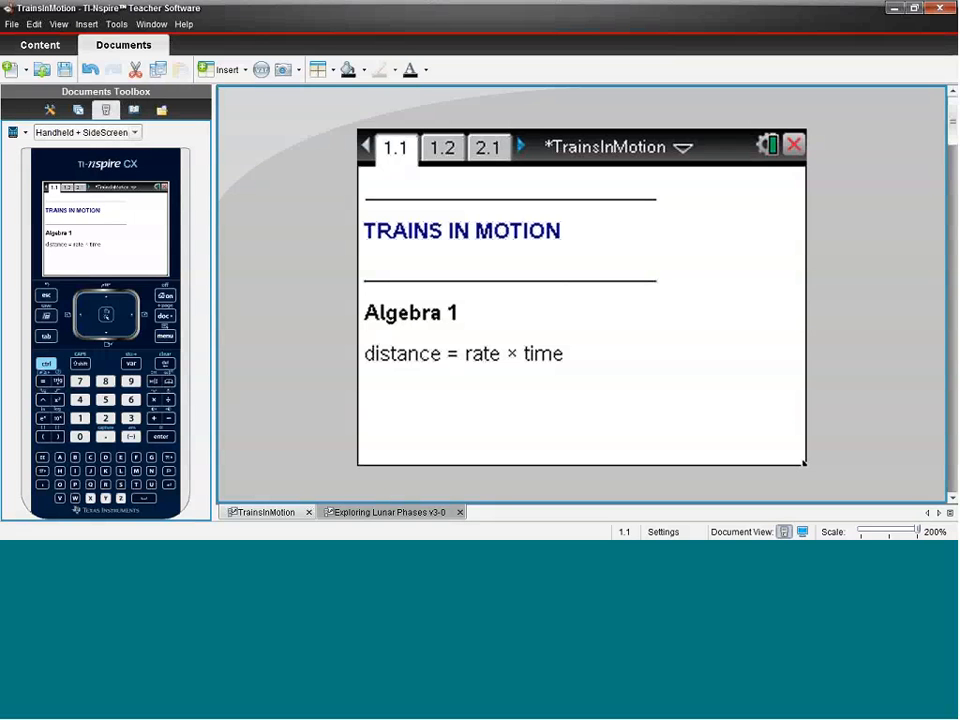
Move to page 1.2 showing the two-train animation
click(366, 188)
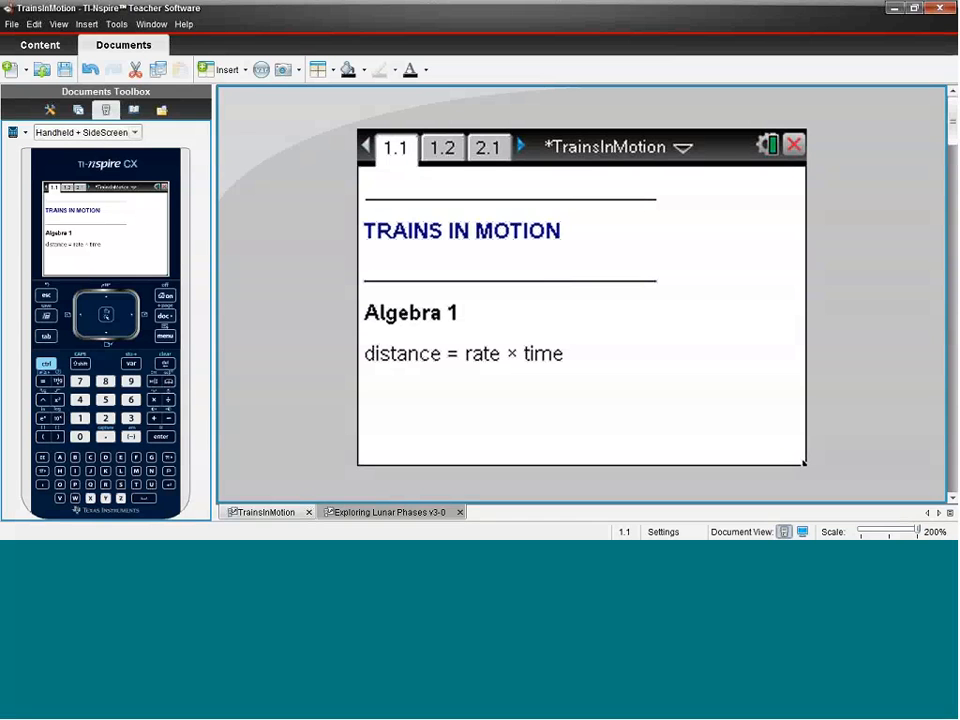
click(368, 188)
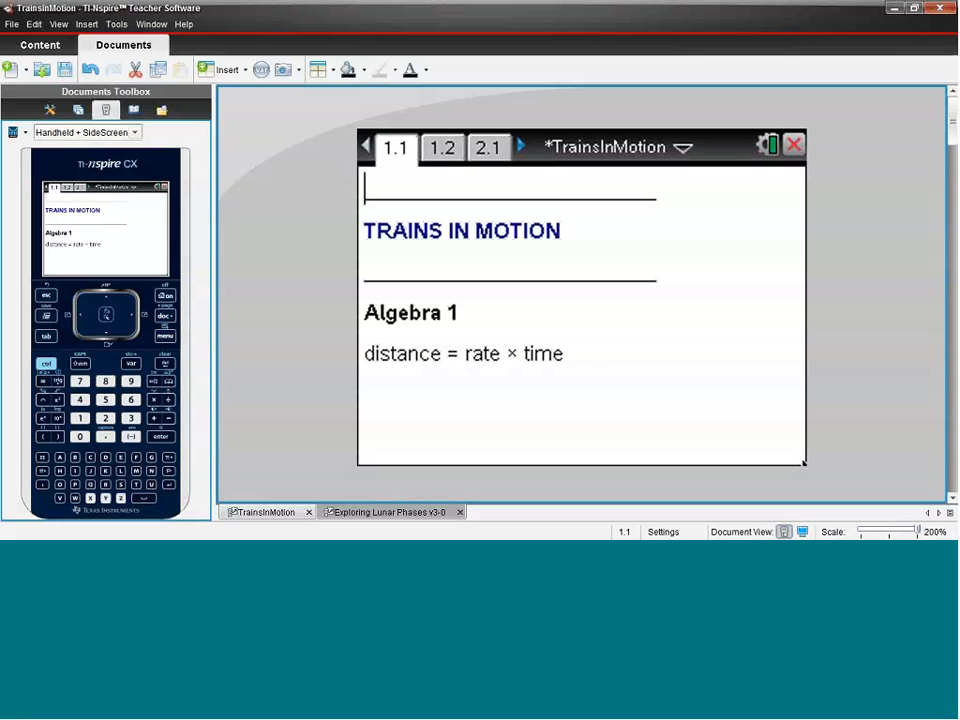
mouse_move(456, 148)
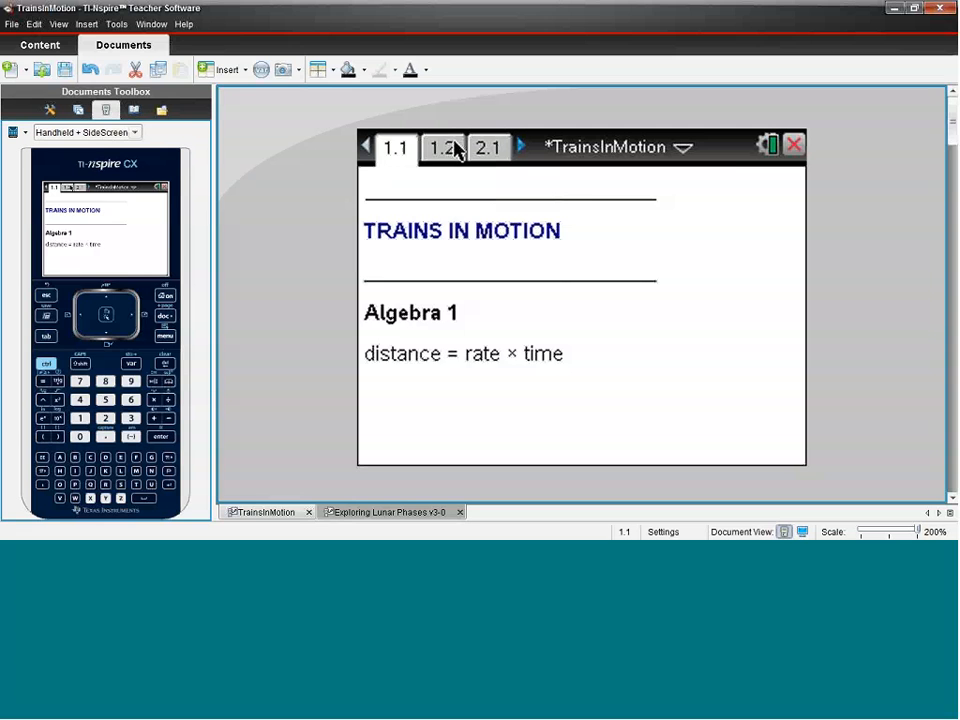
click(442, 148)
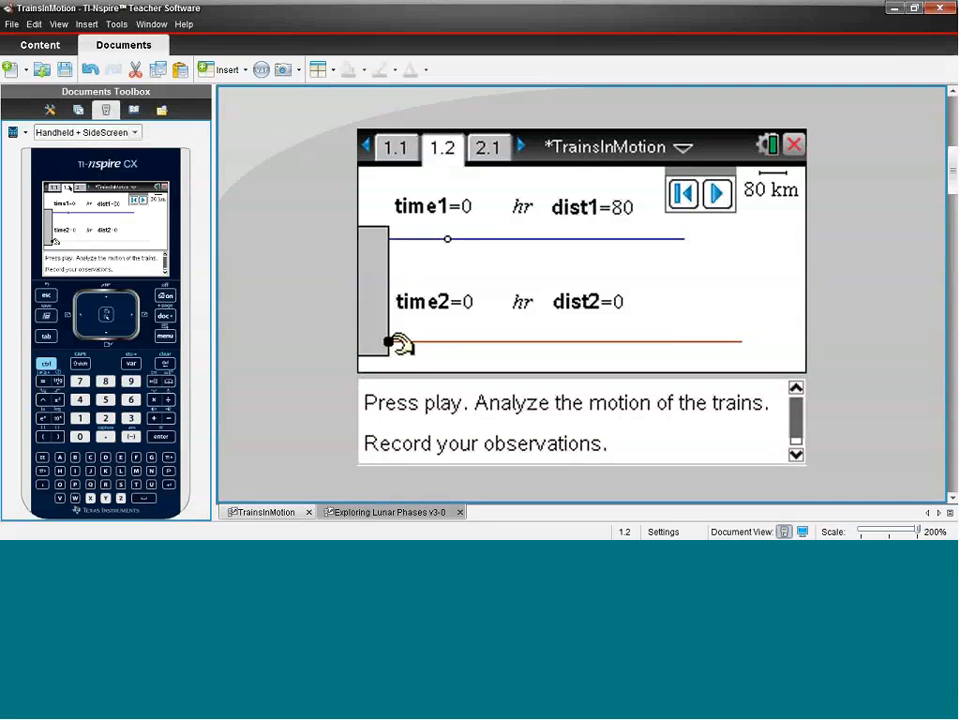
mouse_move(456, 336)
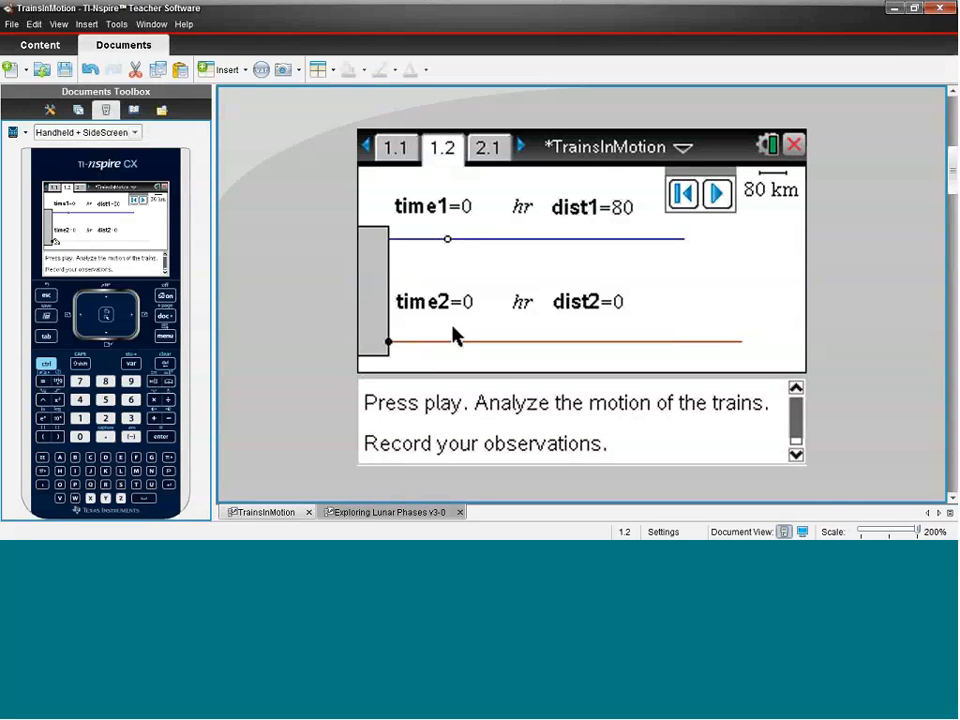
mouse_move(490, 288)
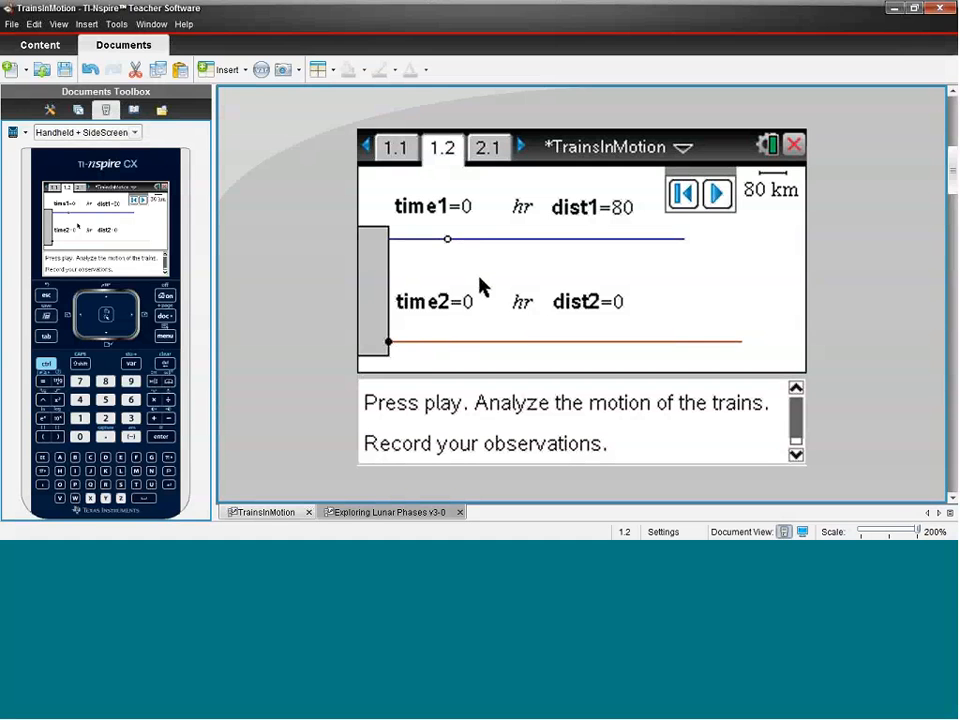
mouse_move(672, 304)
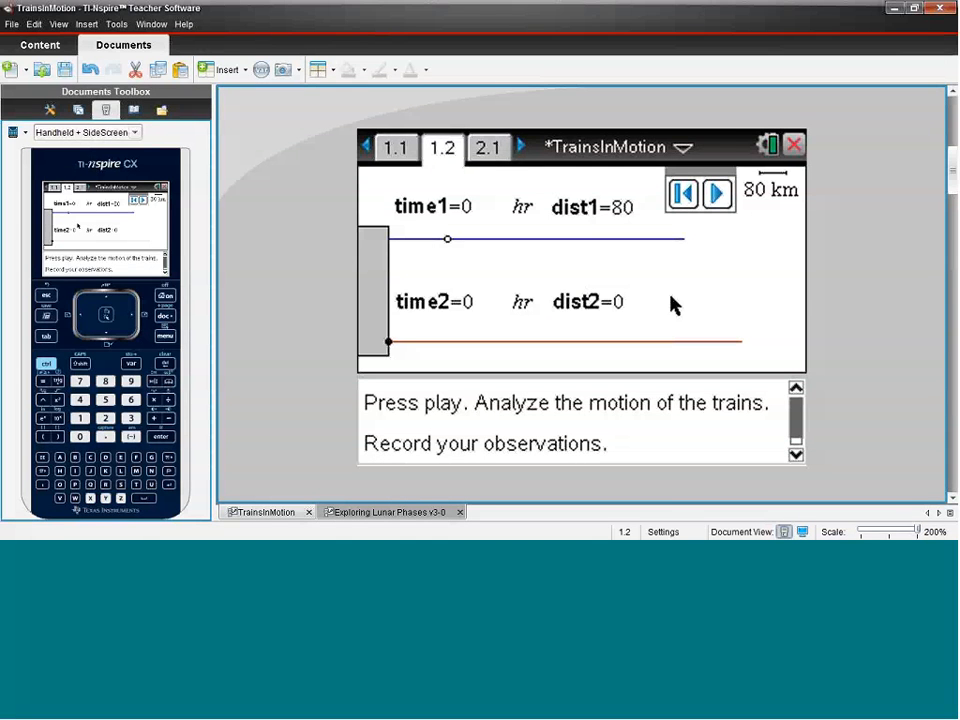
mouse_move(716, 192)
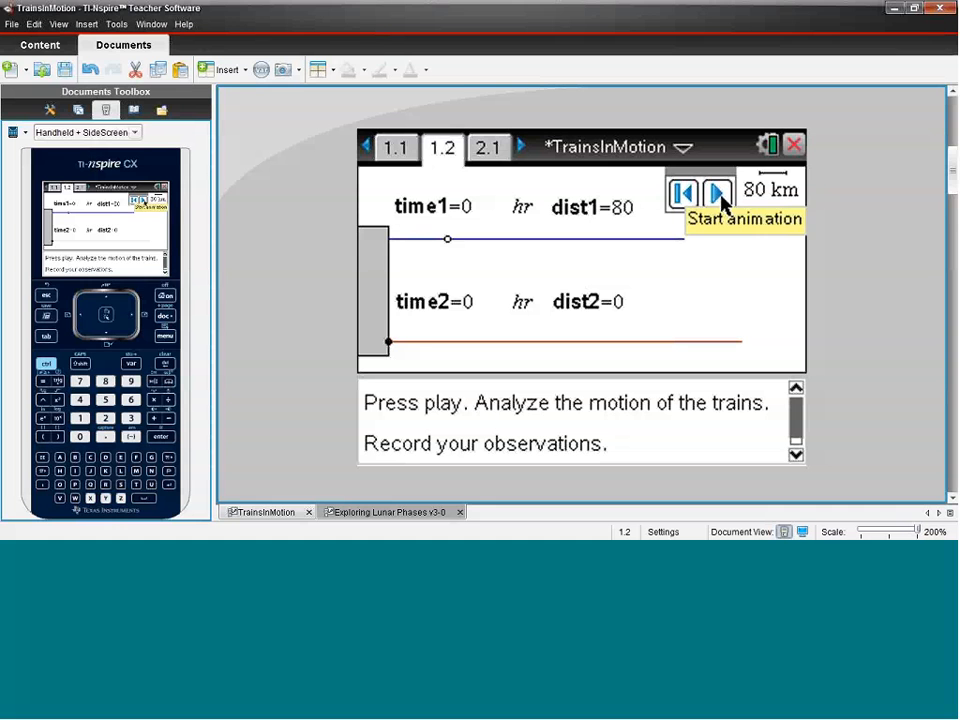
Run the two-train animation to time 2 with both distances at 240, then continue to page 2.1 on the graph of d=rt
click(718, 192)
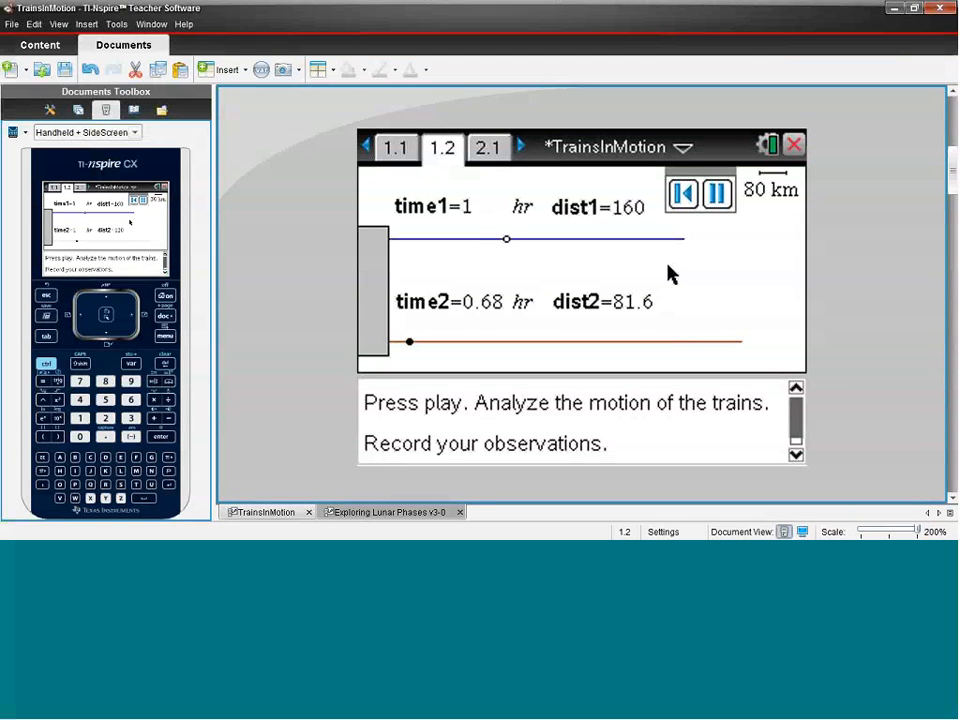
click(716, 194)
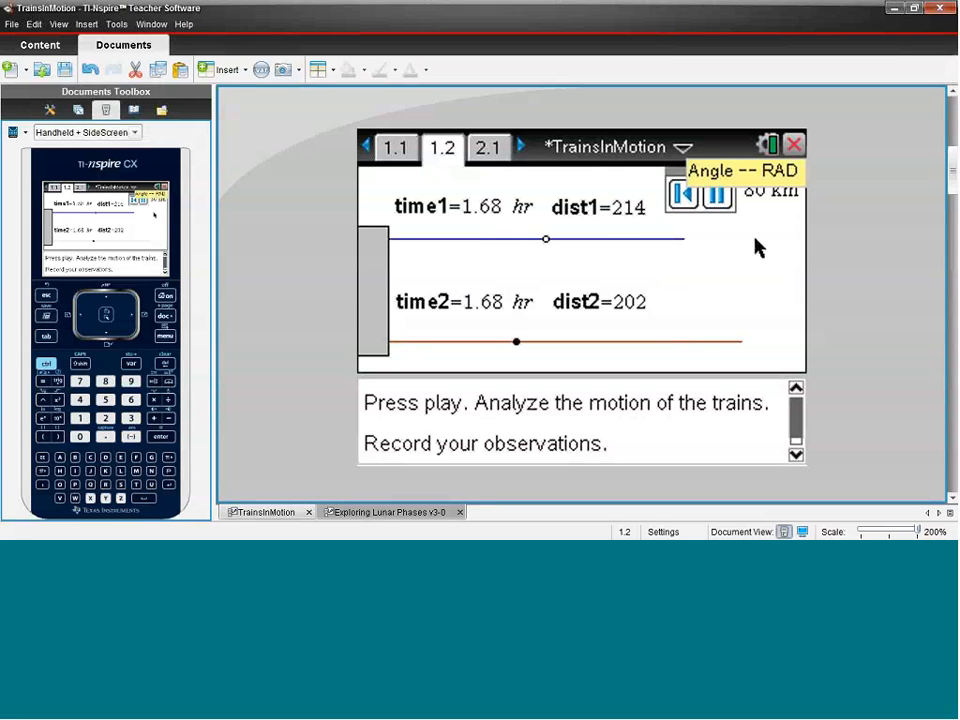
click(716, 192)
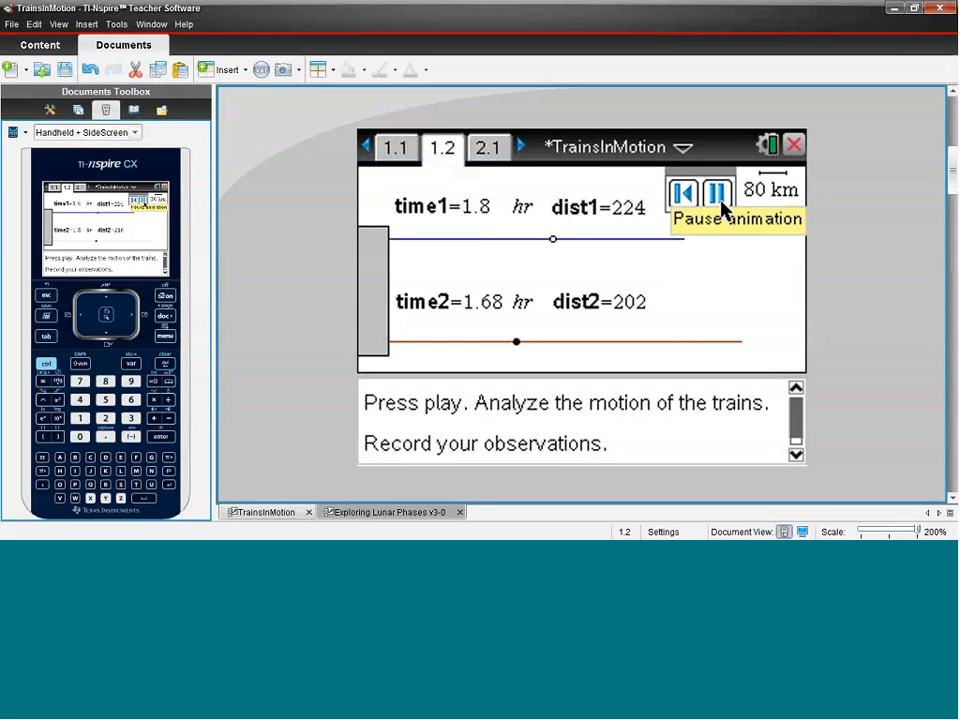
click(718, 192)
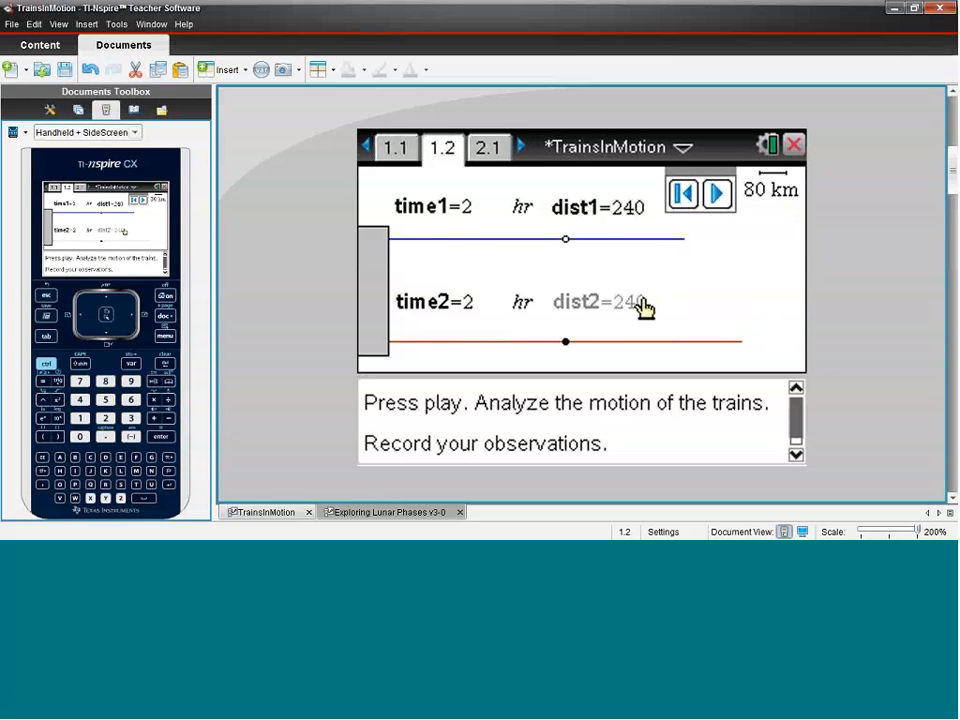
click(488, 148)
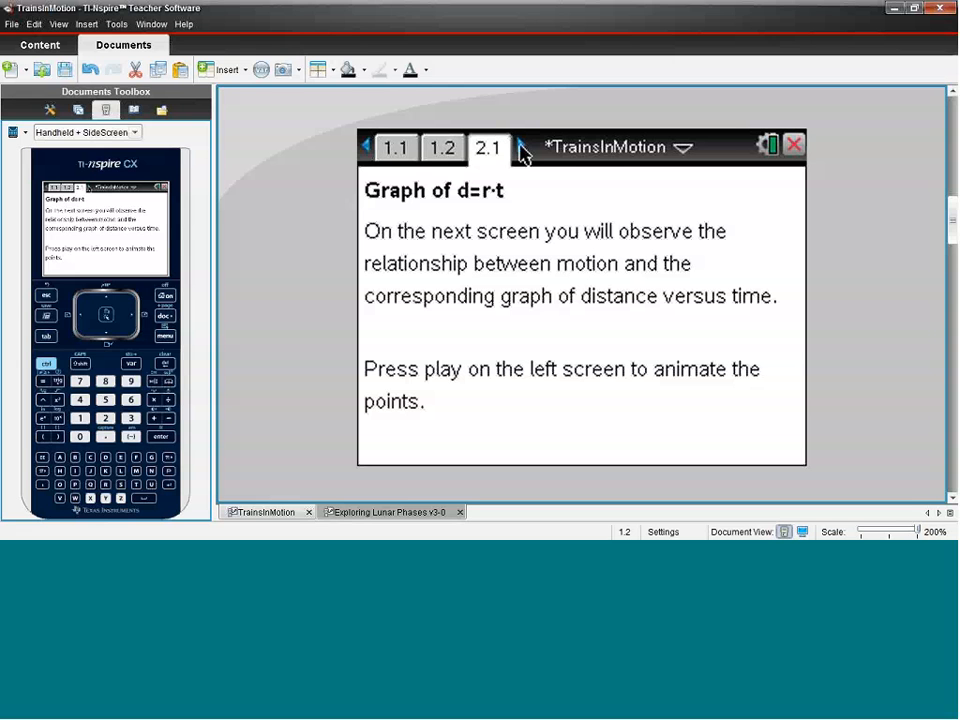
Animate the points on the distance-time graph until they reach about (2, 240)
click(520, 148)
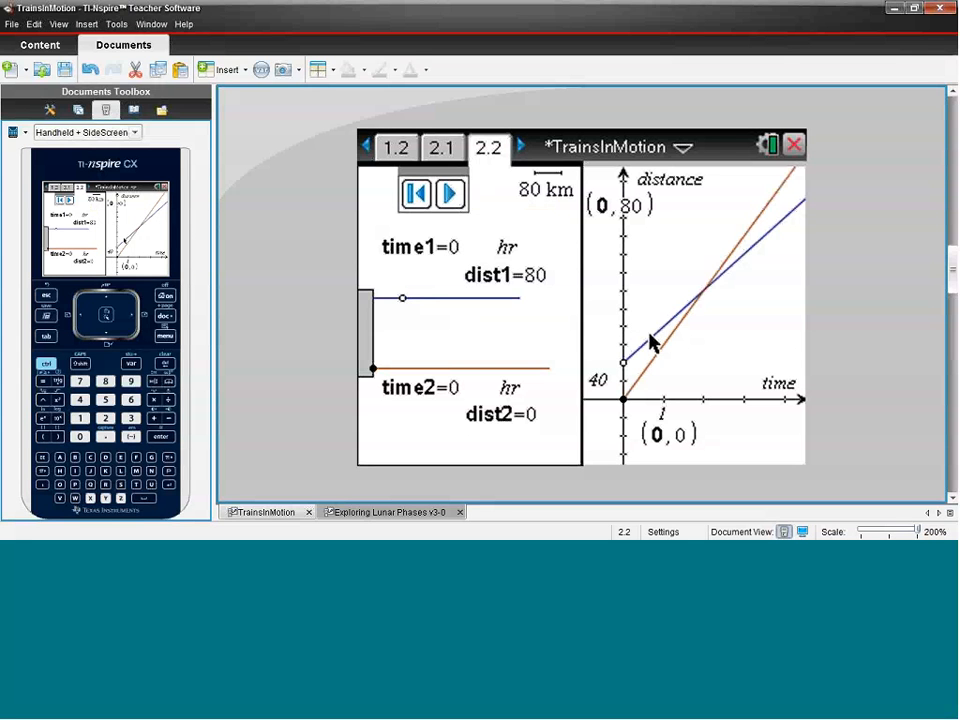
mouse_move(656, 344)
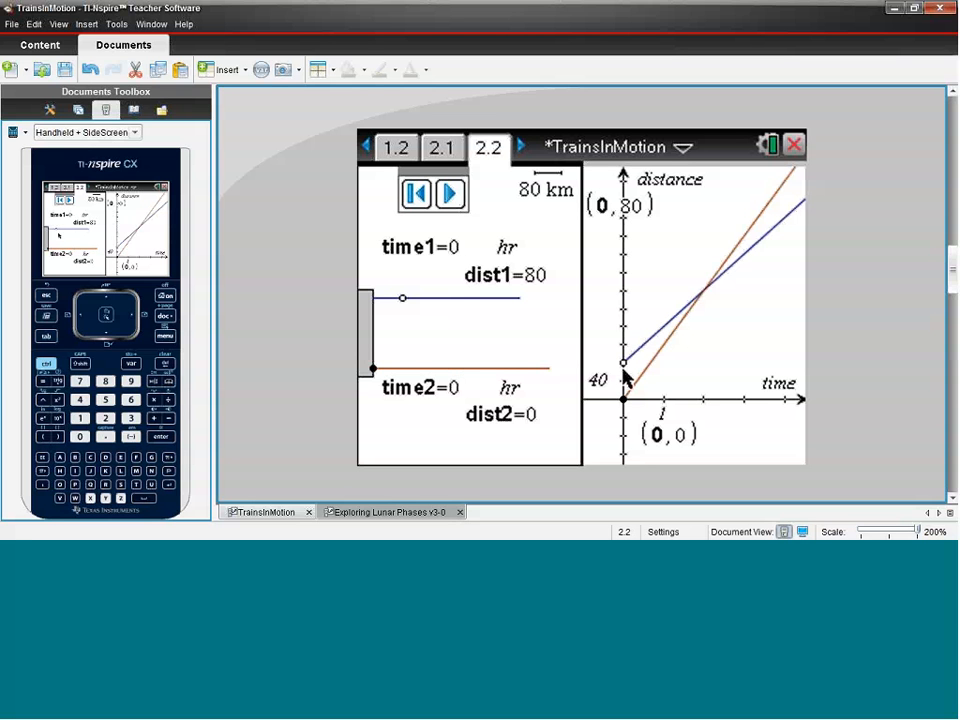
mouse_move(420, 320)
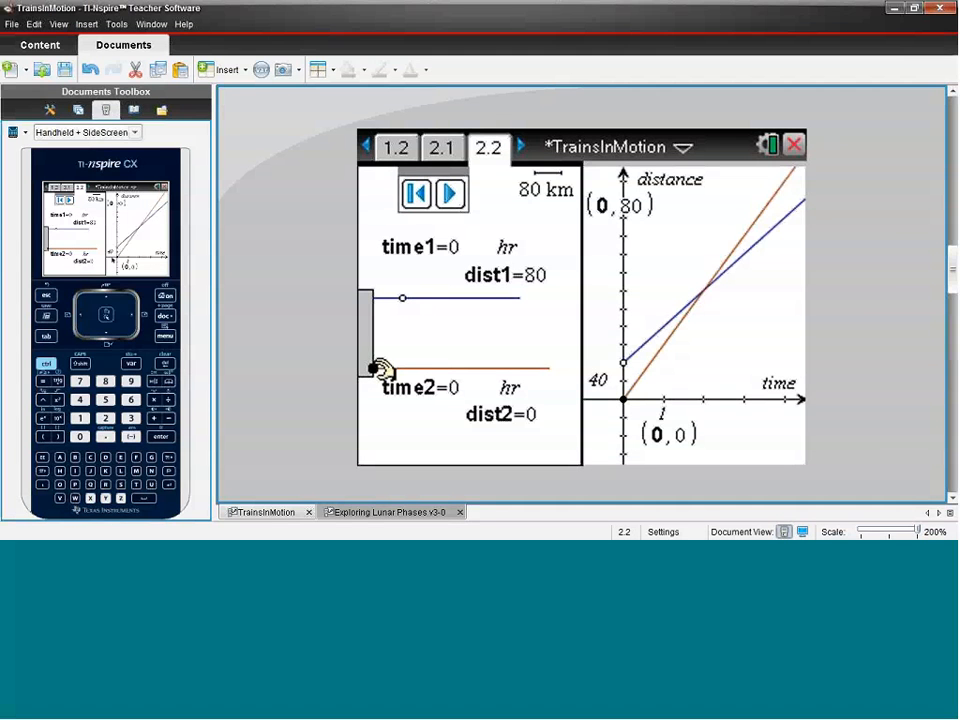
mouse_move(450, 192)
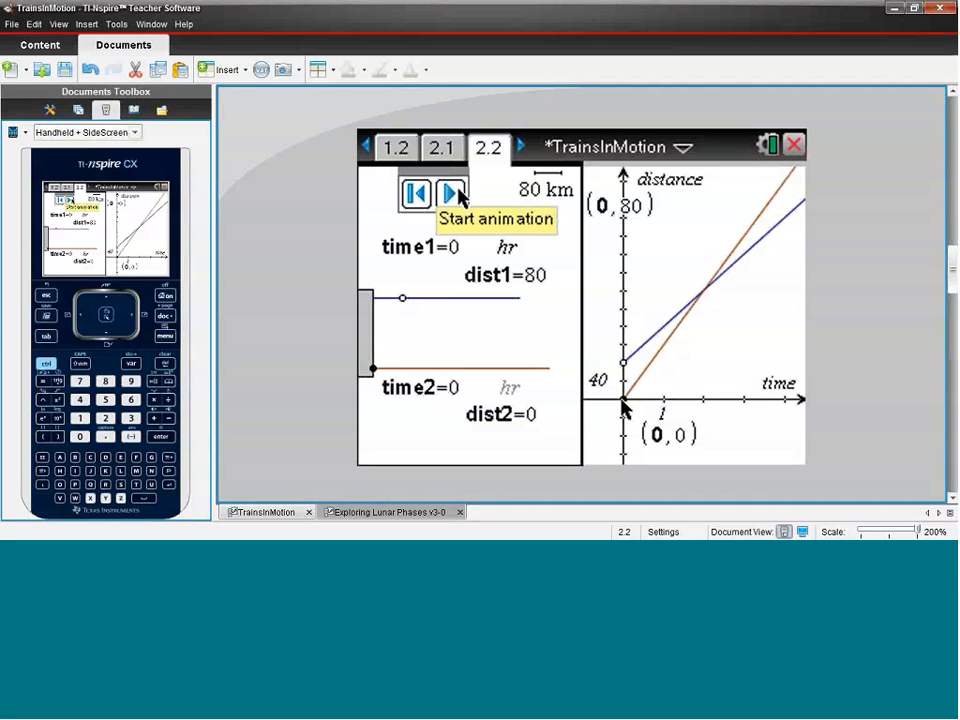
click(450, 194)
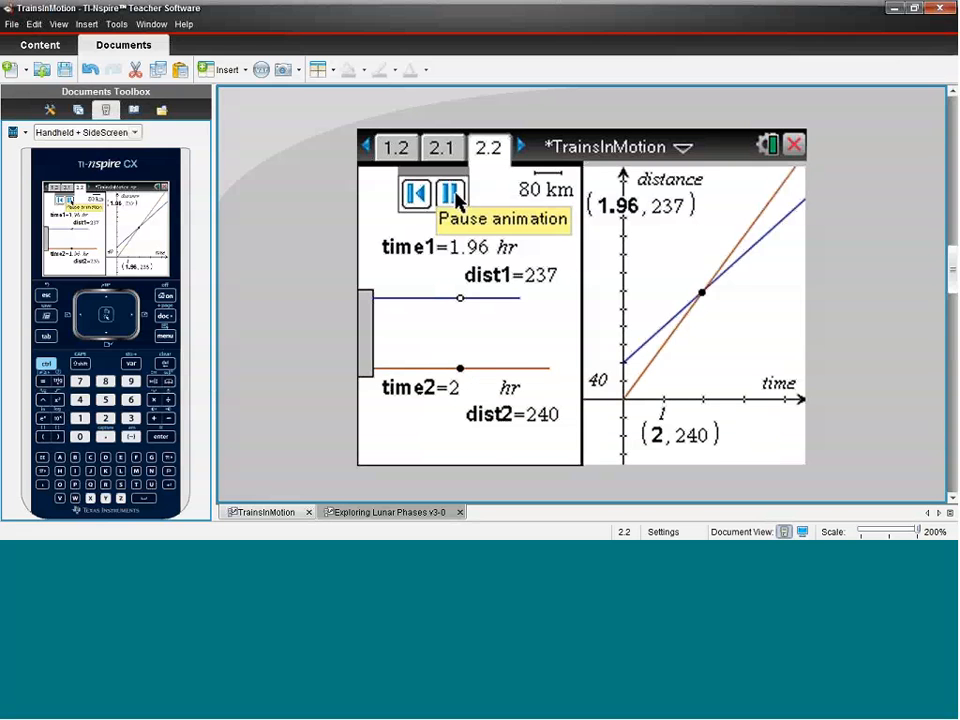
click(450, 192)
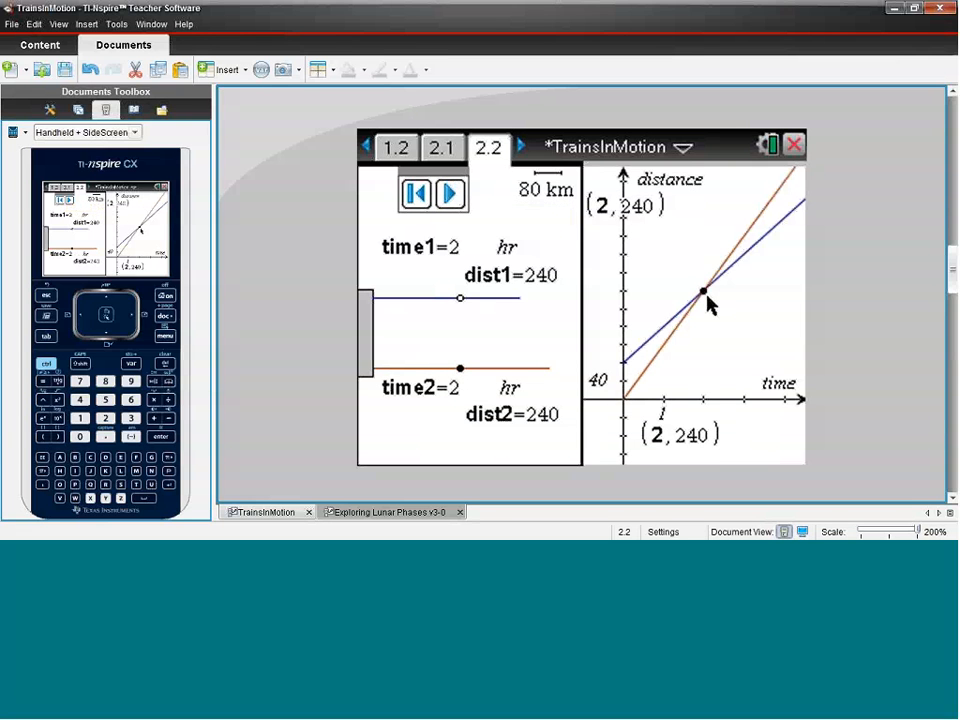
mouse_move(716, 304)
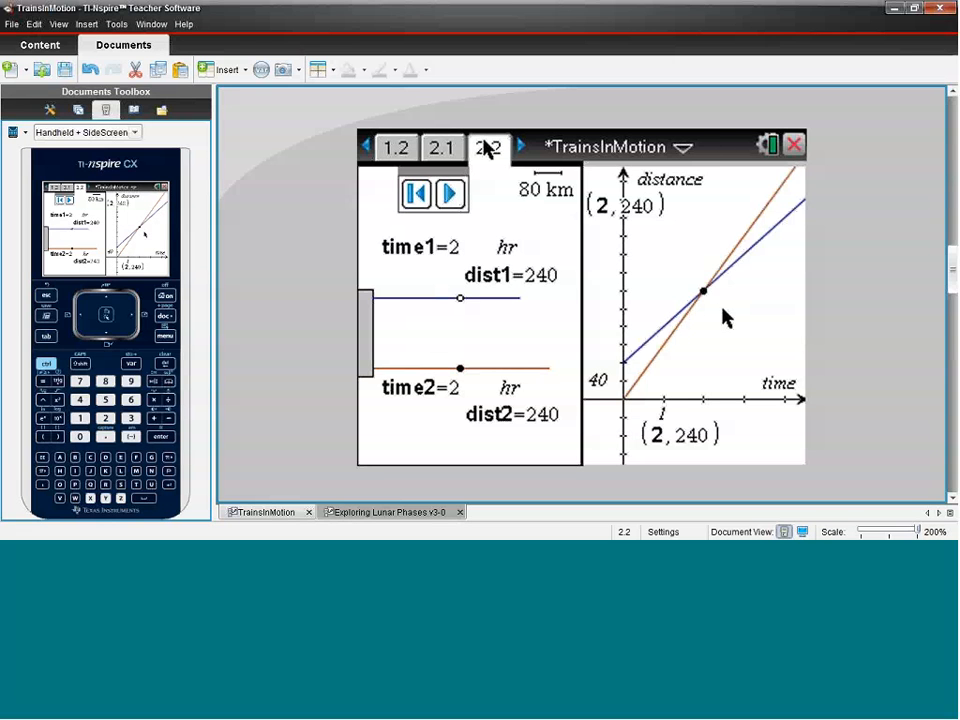
Advance through the Extension page to the time-distance spreadsheet with the r=5 scatter plot
click(520, 148)
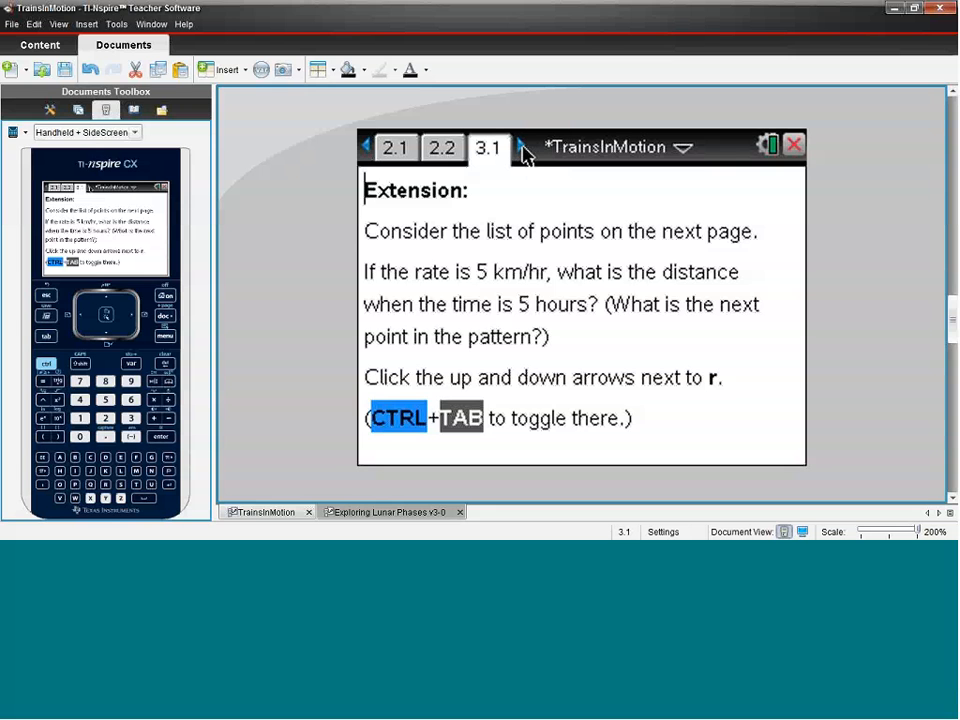
click(522, 148)
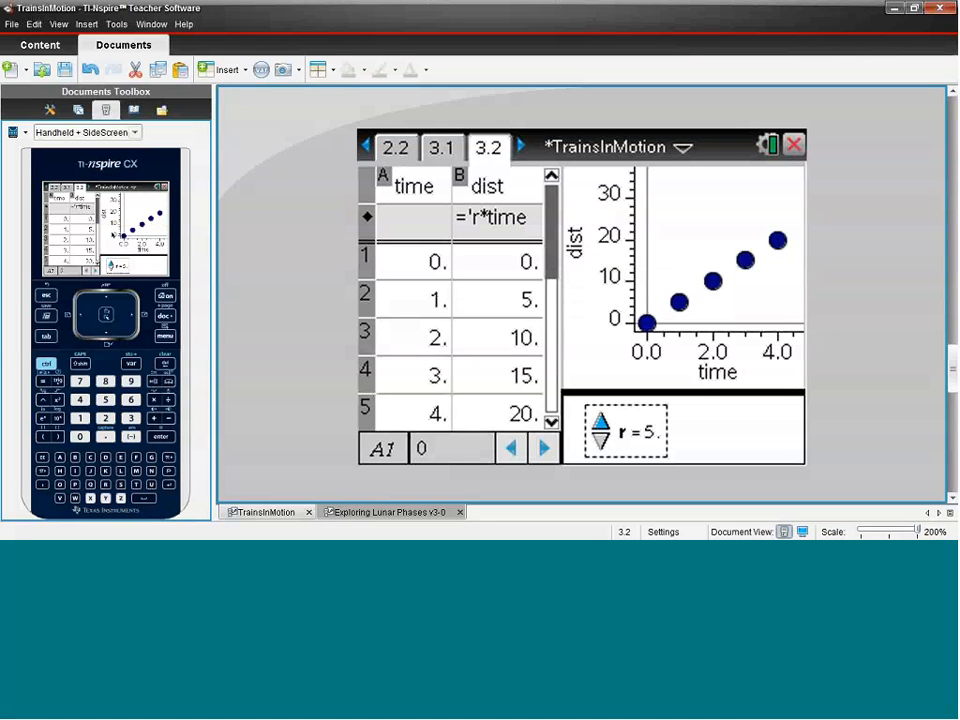
mouse_move(488, 232)
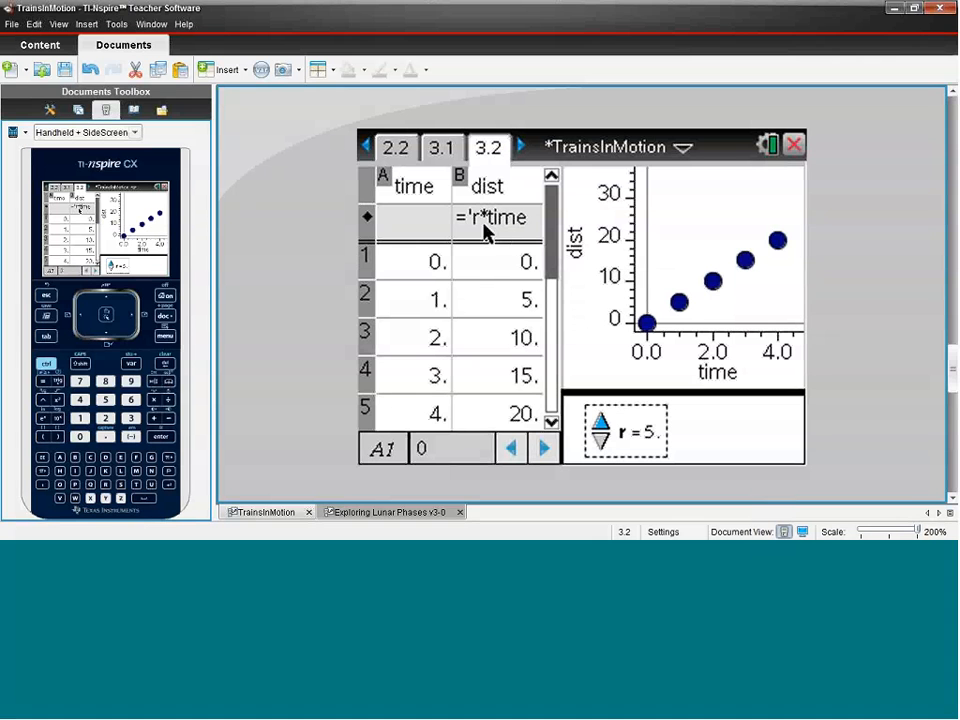
mouse_move(498, 248)
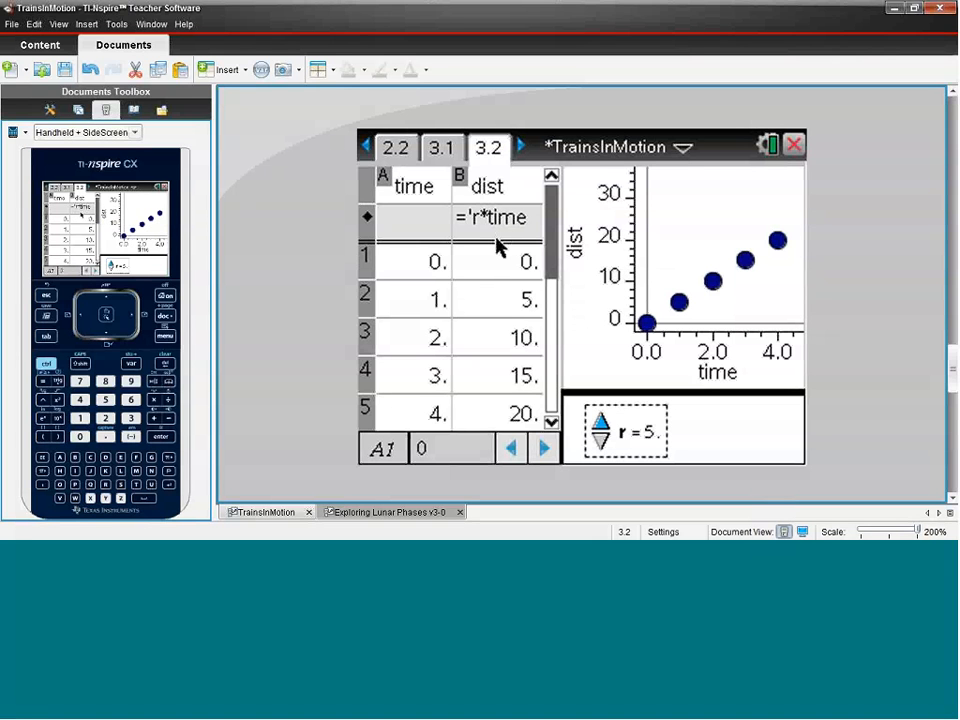
mouse_move(496, 256)
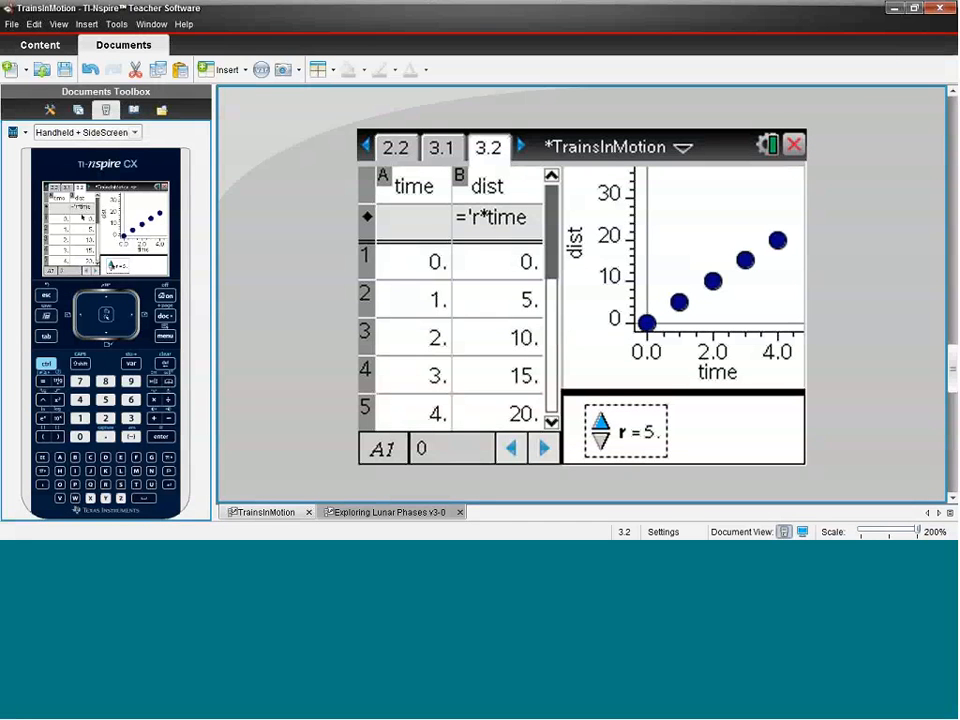
Step the rate r up to 10 so dist recomputes to 0,10,20,30,40, then advance to page 4.1
click(600, 420)
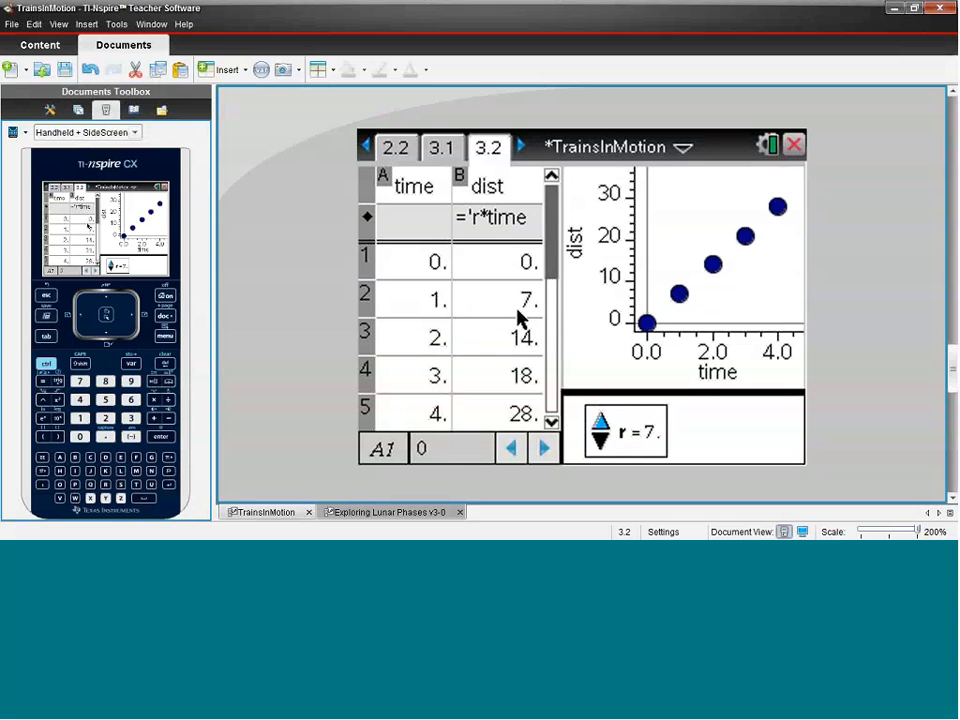
mouse_move(510, 338)
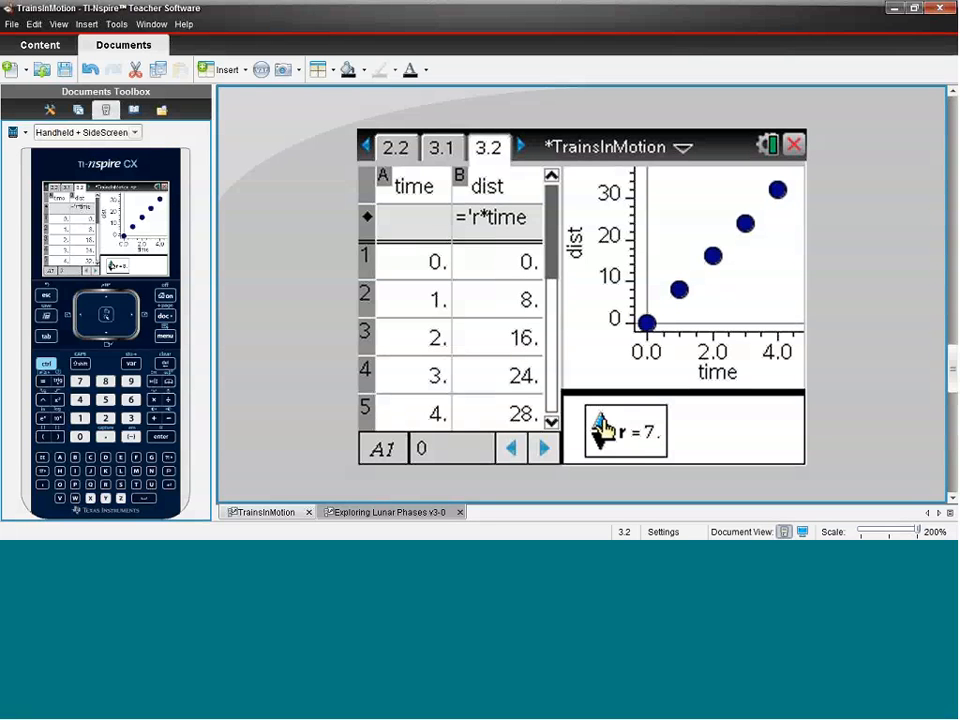
click(600, 420)
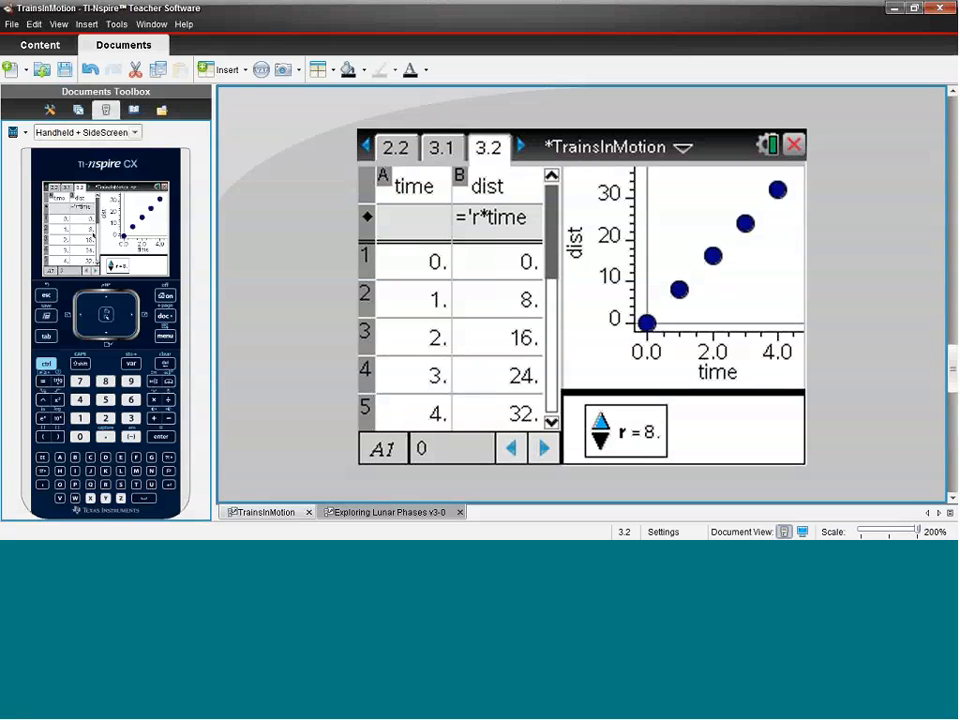
mouse_move(648, 322)
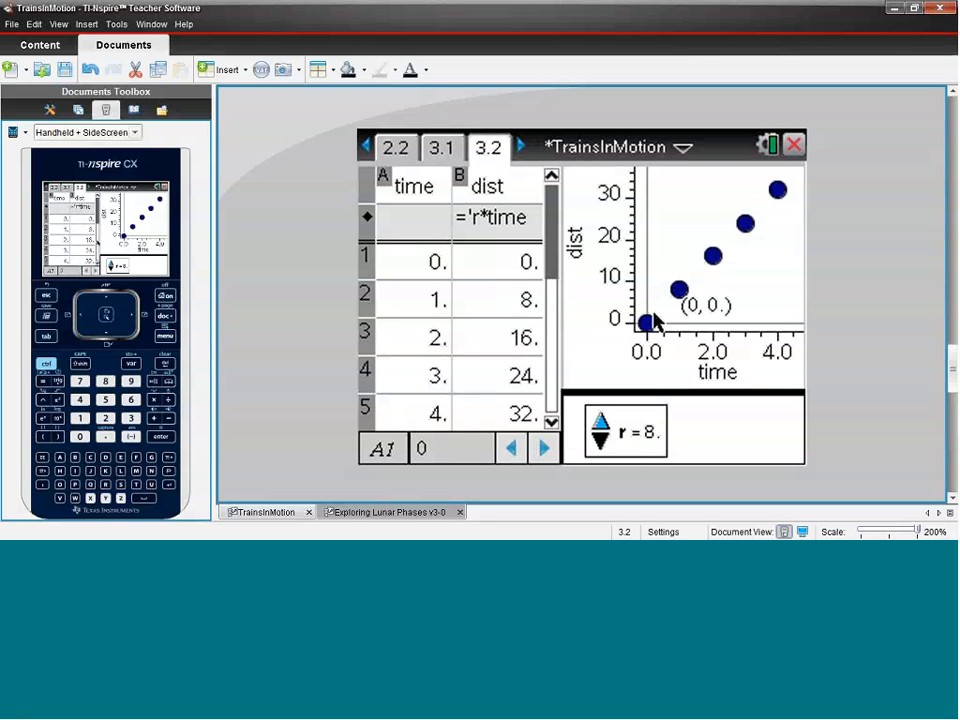
mouse_move(688, 288)
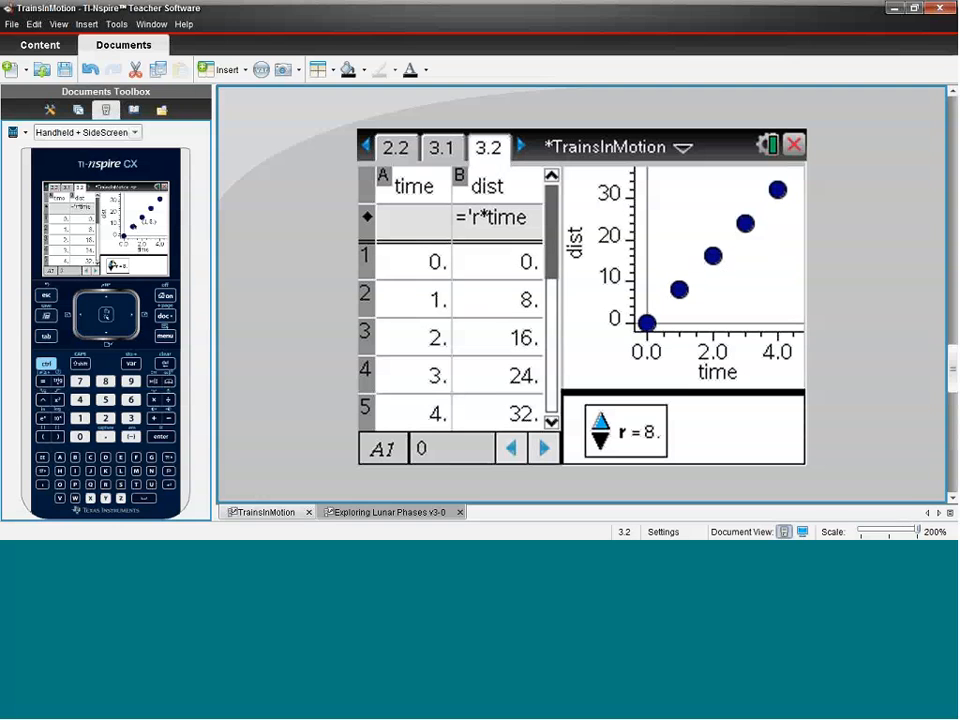
click(598, 422)
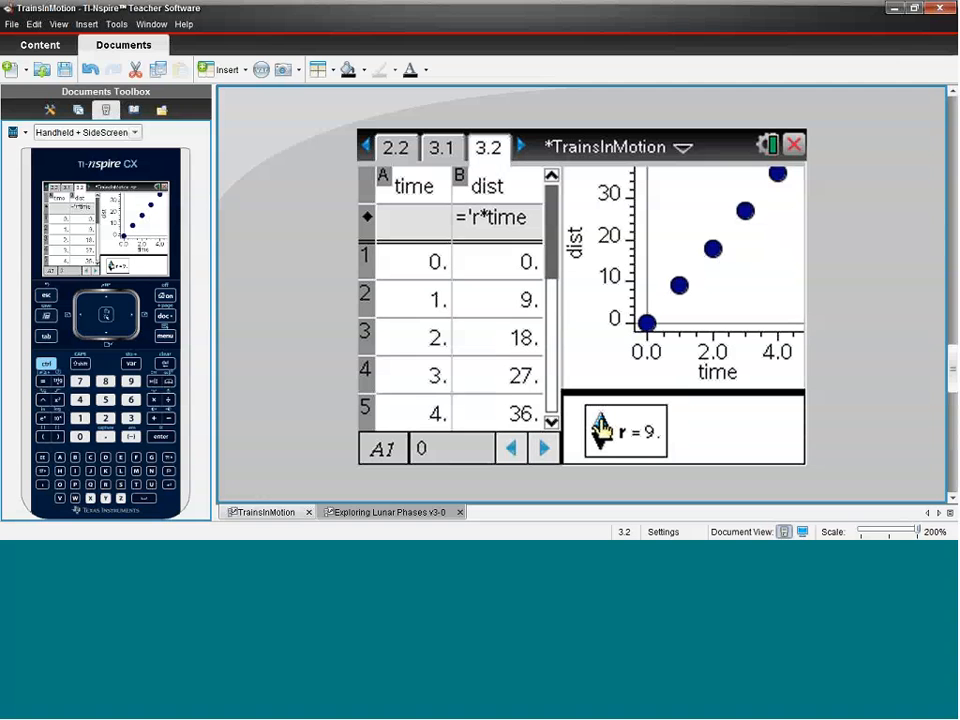
click(600, 420)
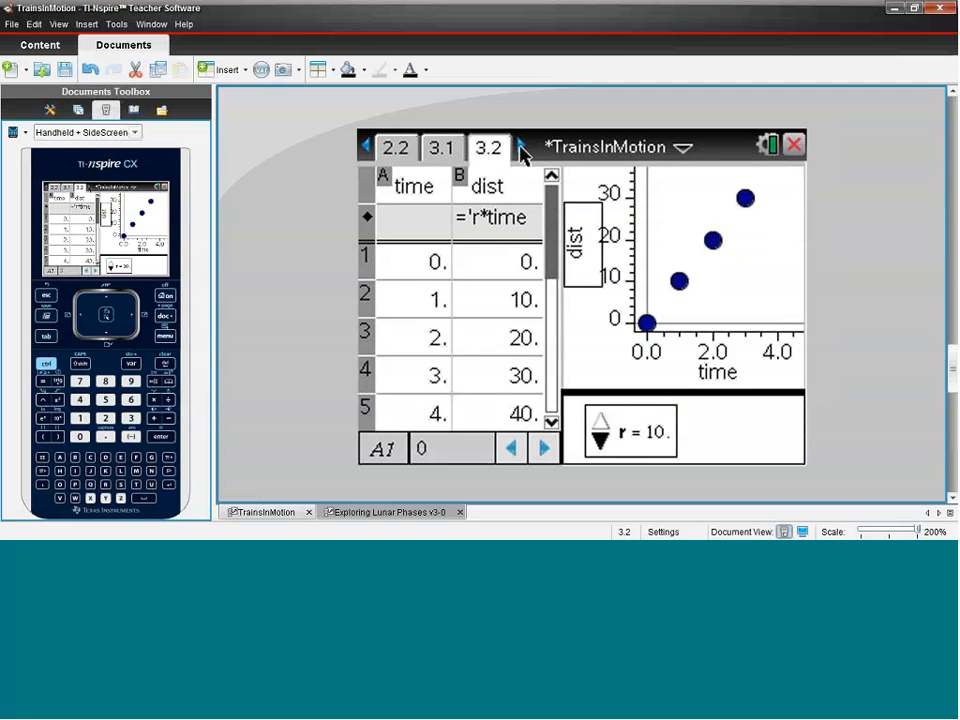
click(534, 146)
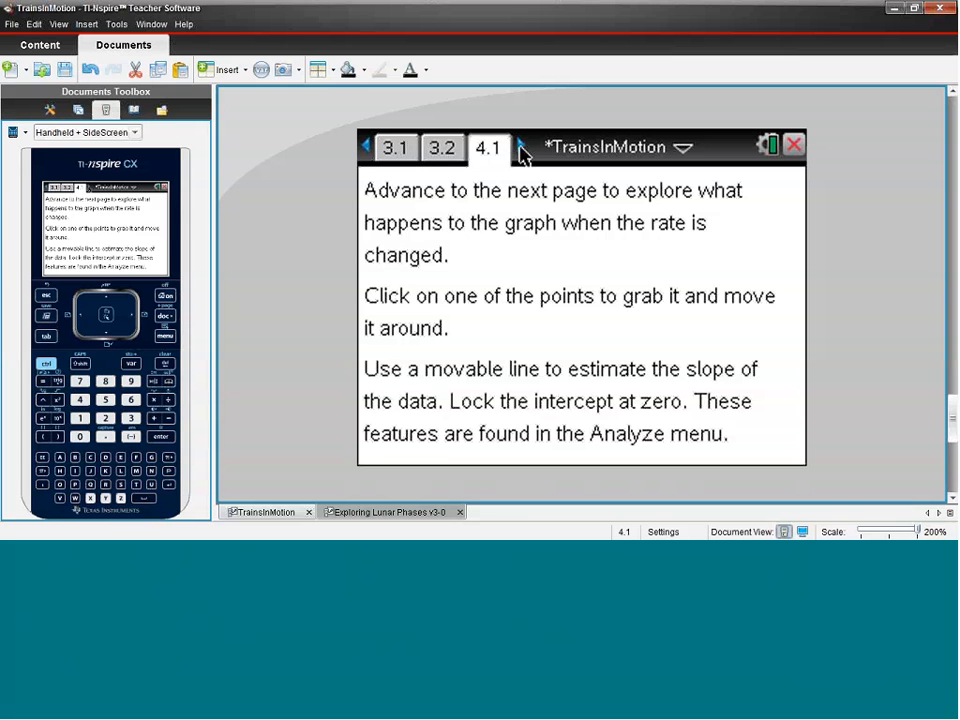
On page 4.2 drag the rate slider from 5 up to 7
click(518, 148)
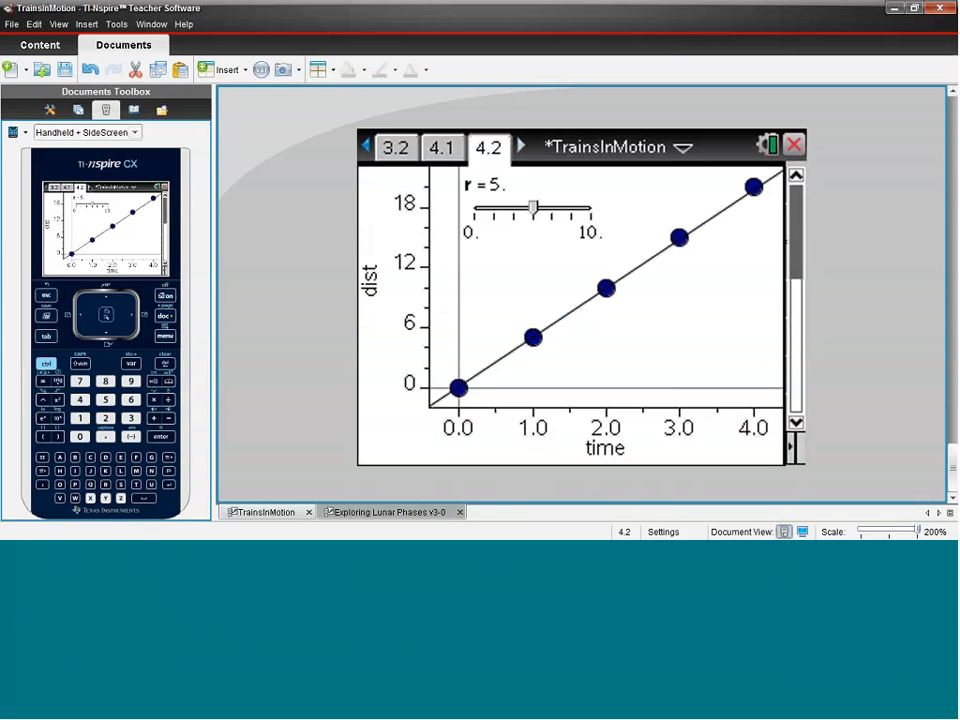
mouse_move(644, 276)
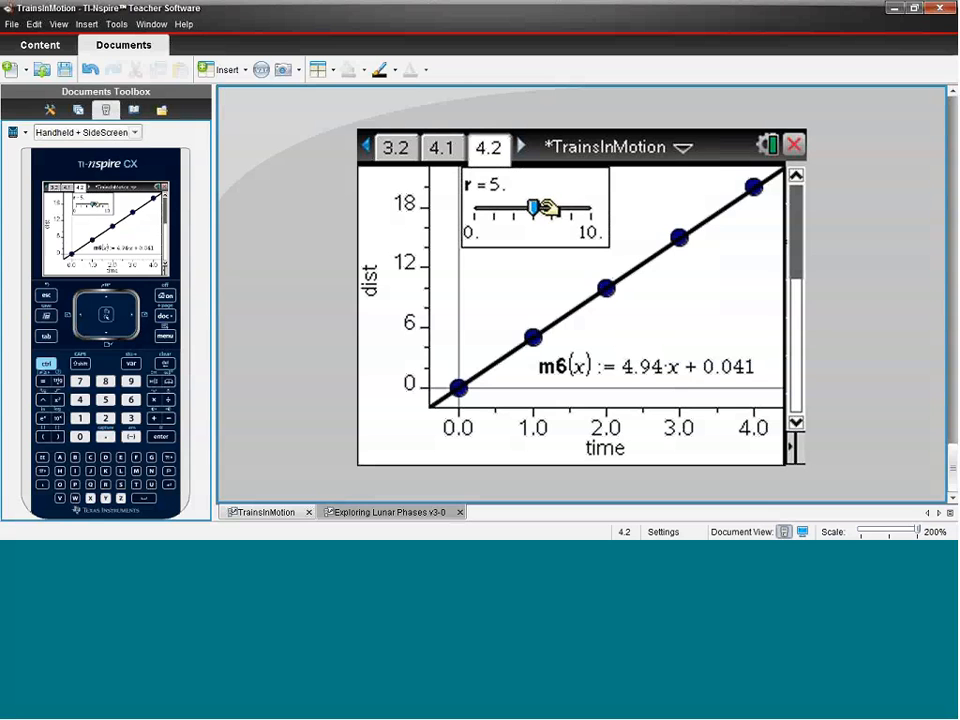
drag(532, 206, 556, 206)
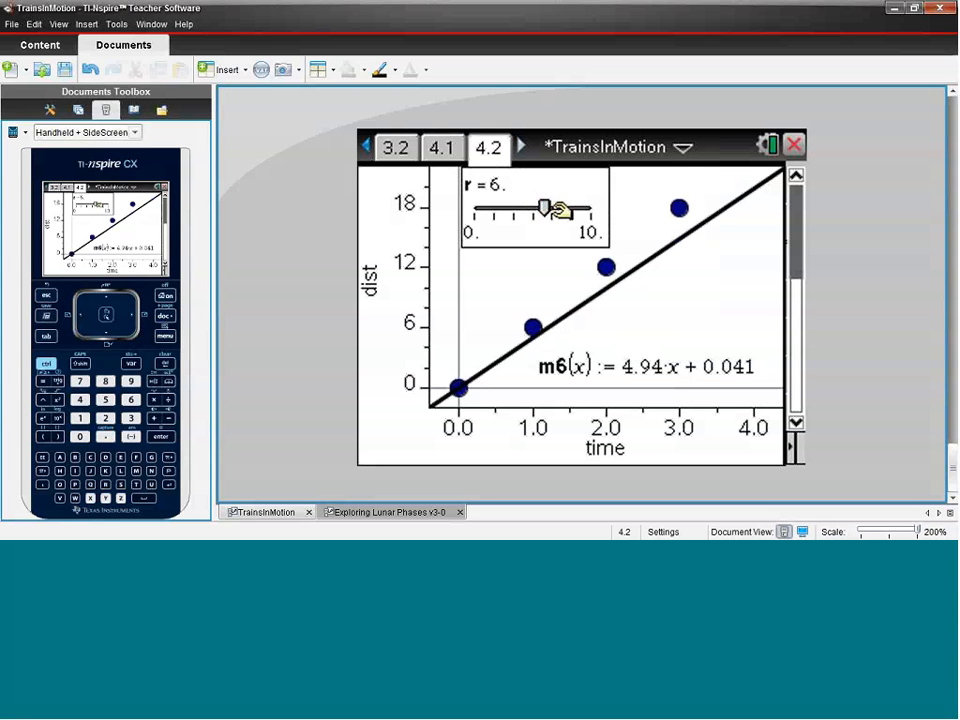
drag(544, 208, 556, 208)
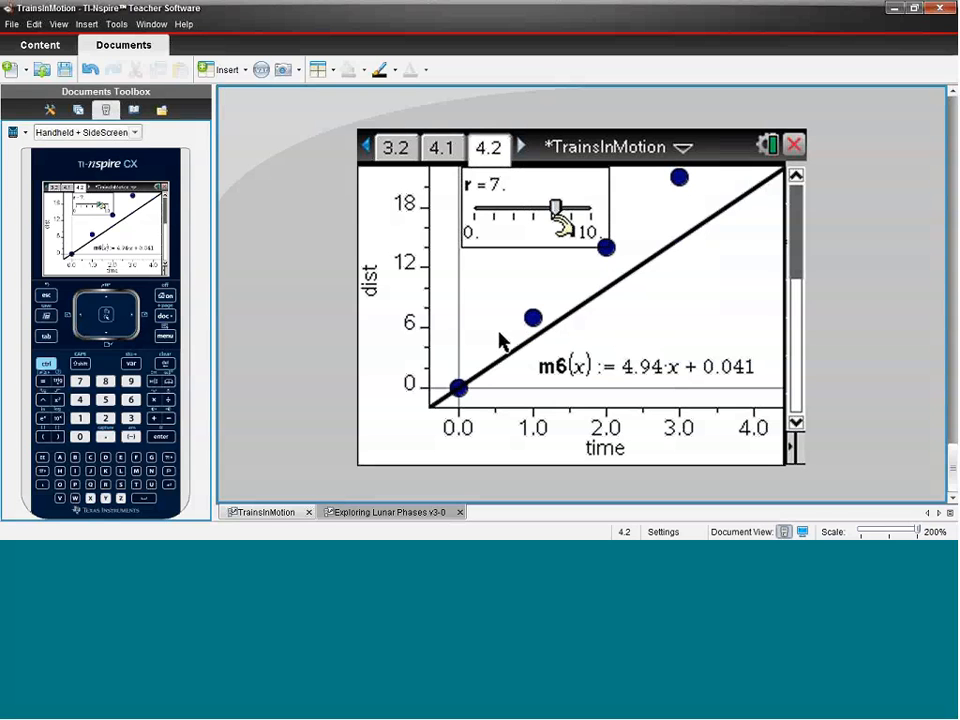
mouse_move(640, 258)
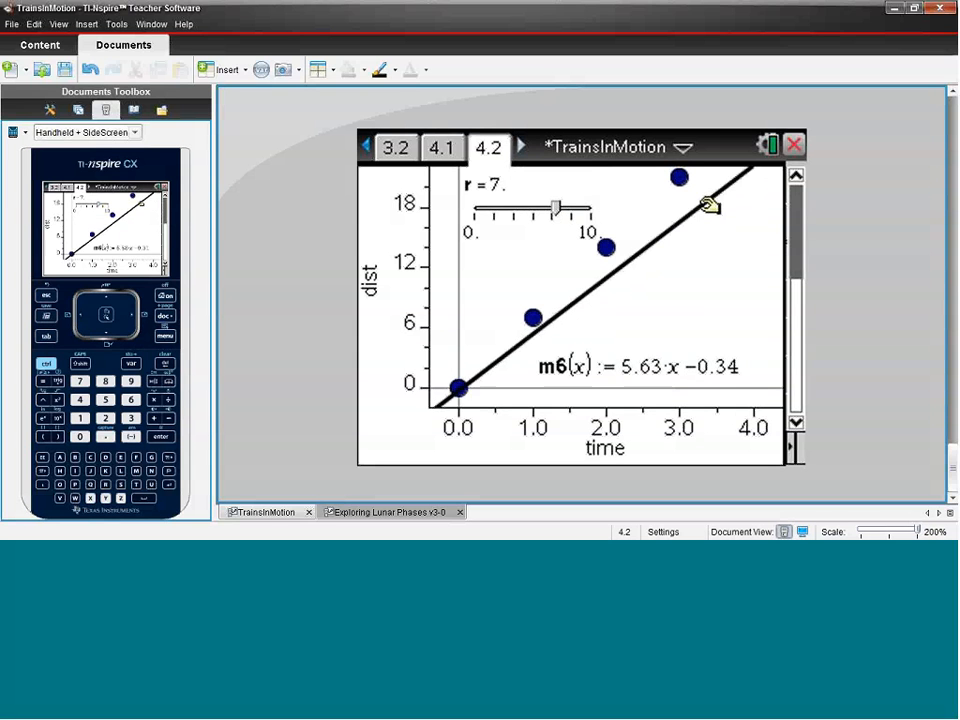
Tilt the movable line through the points so it reads m6(x)=6.97·x+0.052
drag(708, 204, 680, 178)
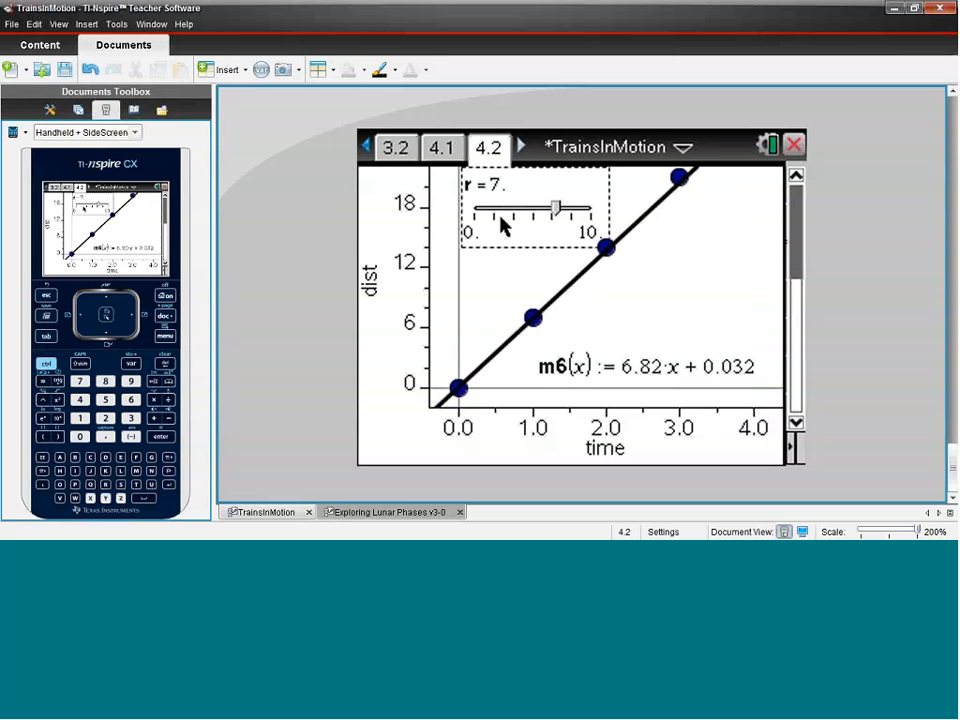
click(680, 176)
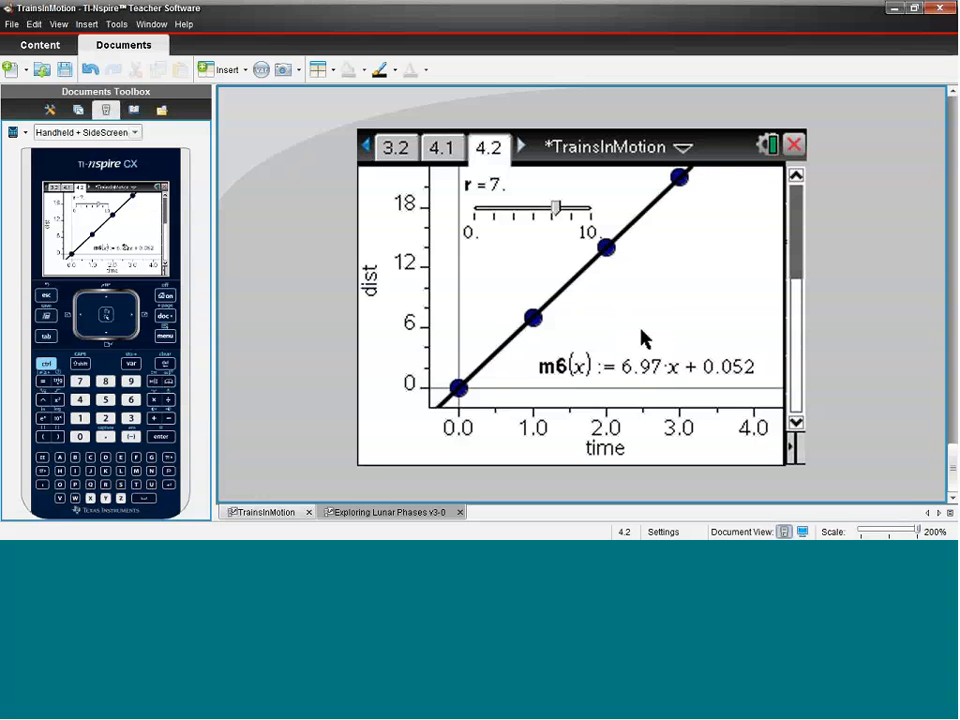
mouse_move(650, 364)
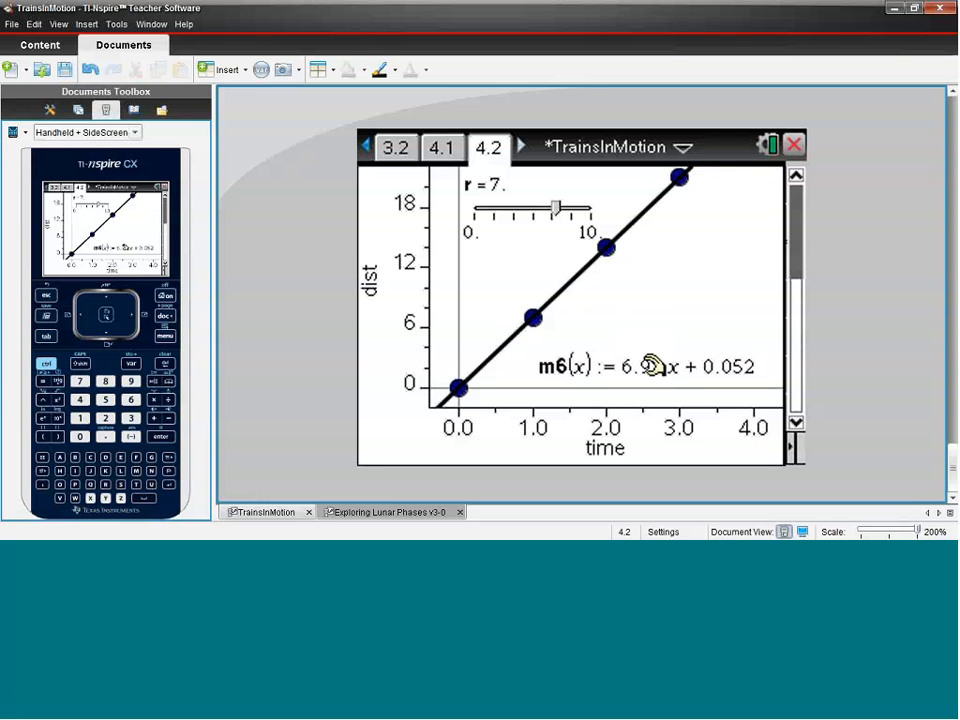